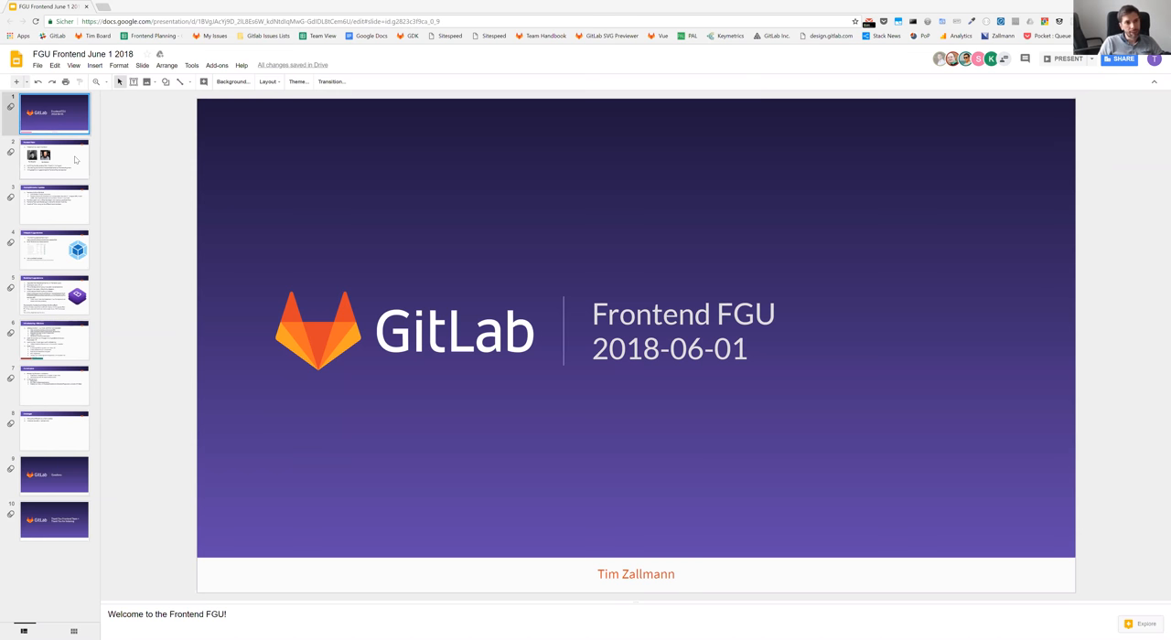
Show the Frontend Team slide with new members, Q2 hires, promotions and hiring pipeline
click(54, 161)
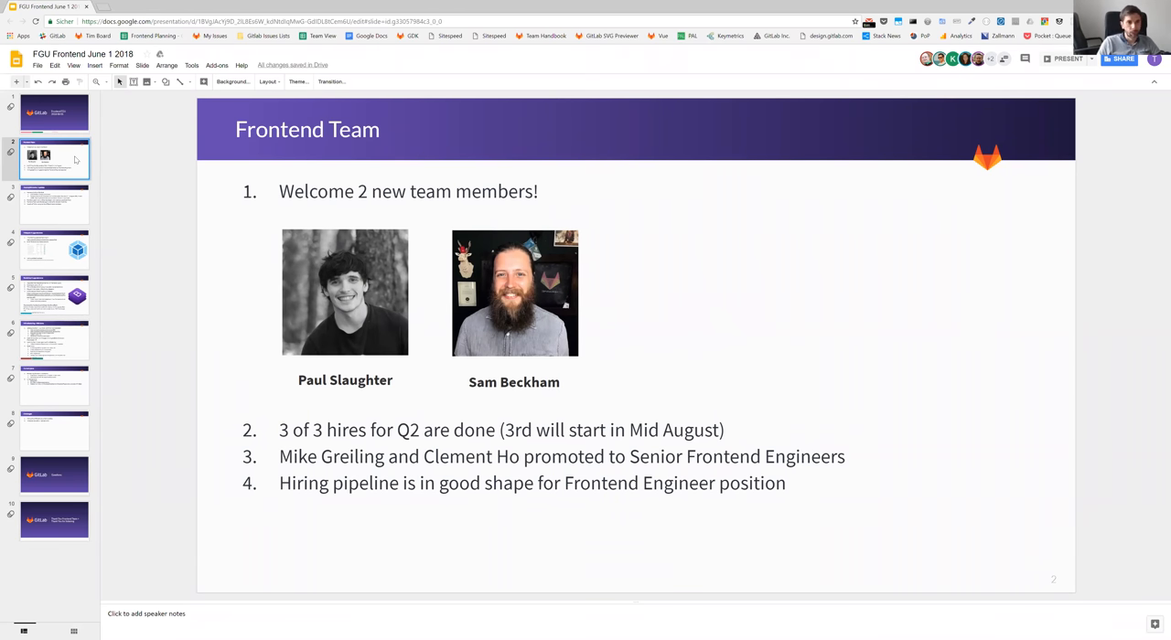
Show the Accomplishments / Updates slide covering Q2 OKRs, deliverables, hiring and Content Hack Day
click(55, 204)
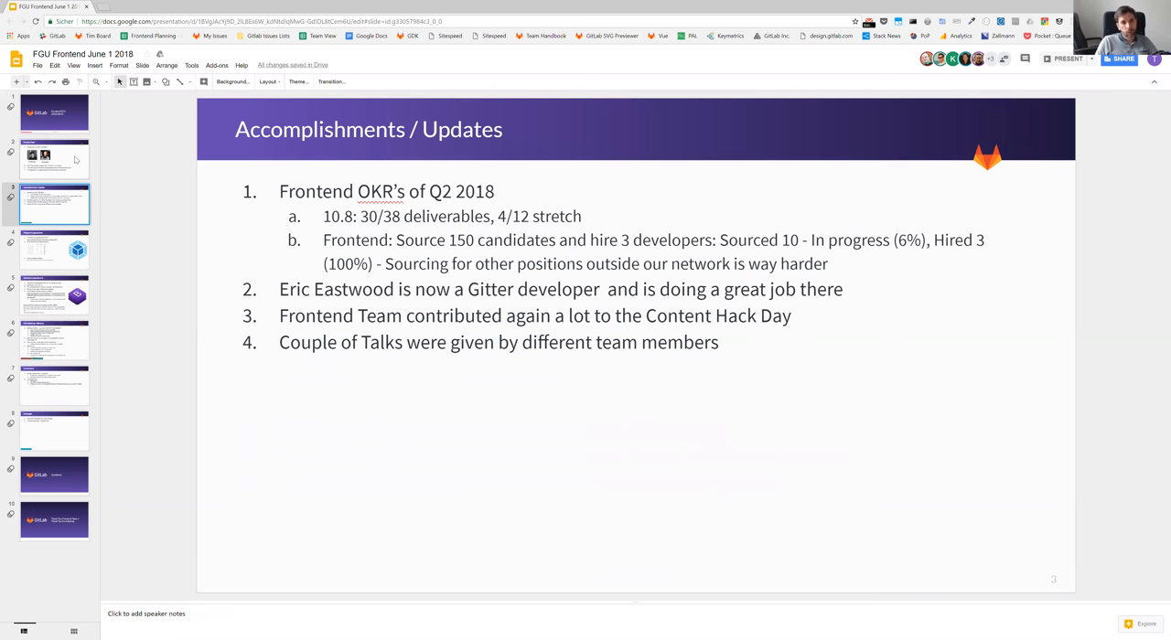
Show the Webpack 4 upgrade done slide with its build performance table
click(55, 248)
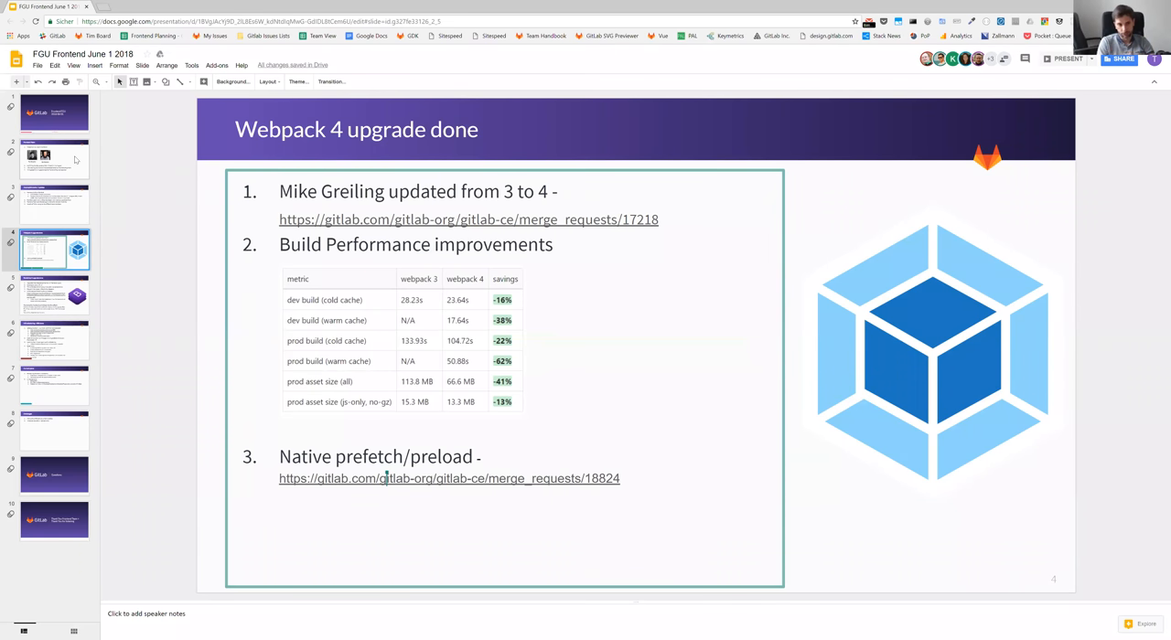
Show the Bootstrap 4 upgrade done slide listing the migration, Vue groundwork and team thanks
click(55, 295)
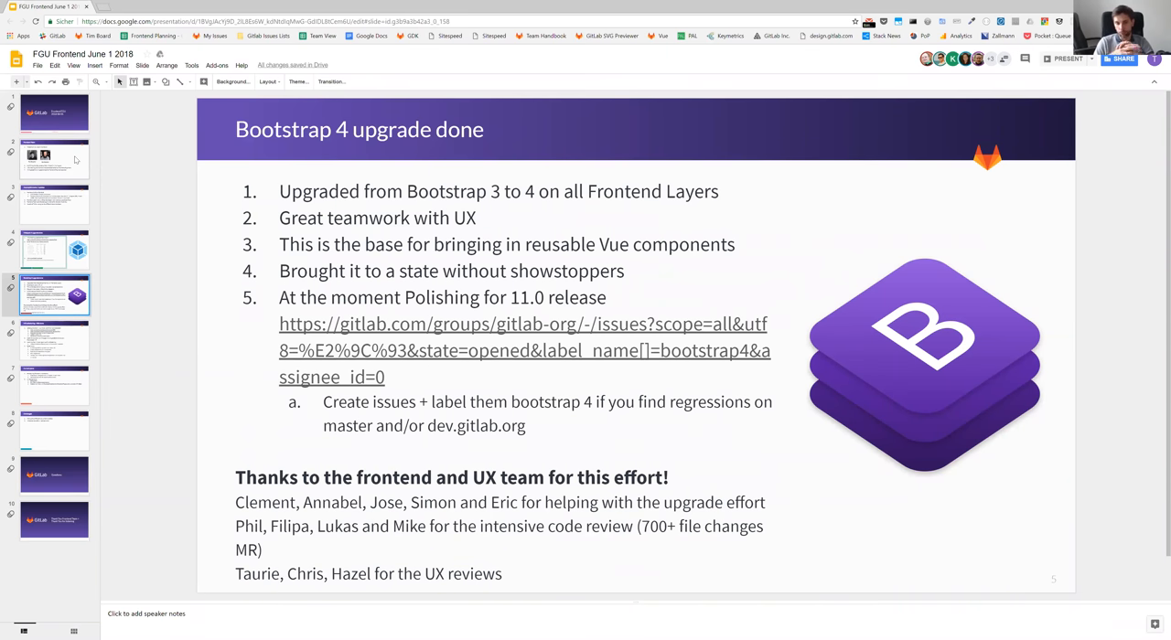
click(490, 351)
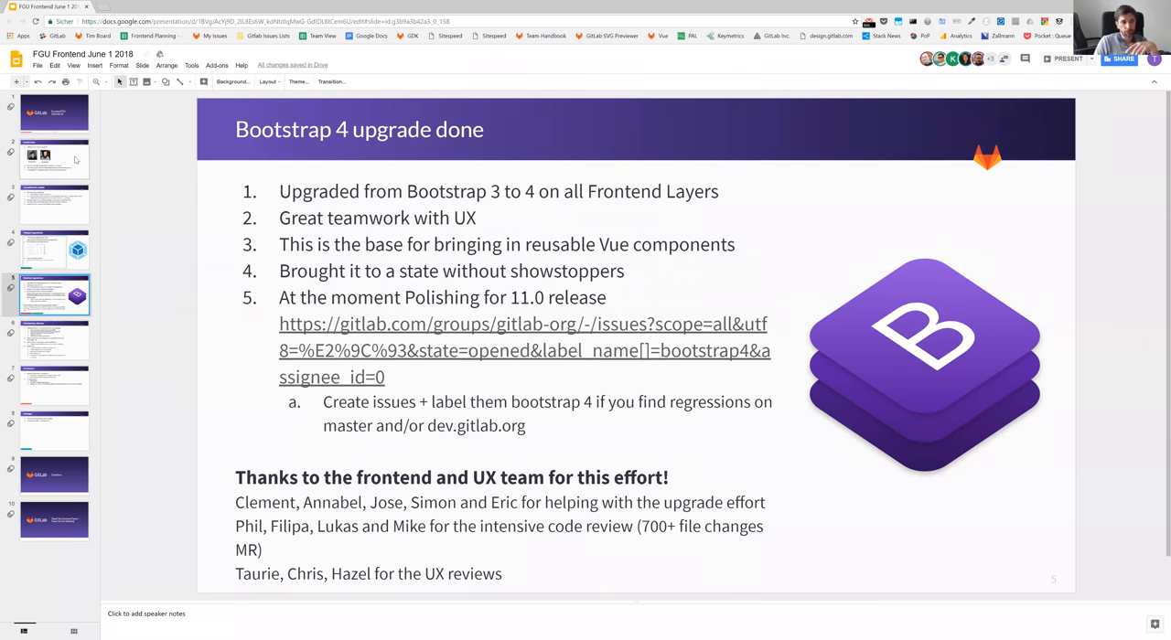
Advance through the MR refactoring slide to the Current plans slide on subteam structuring
click(55, 340)
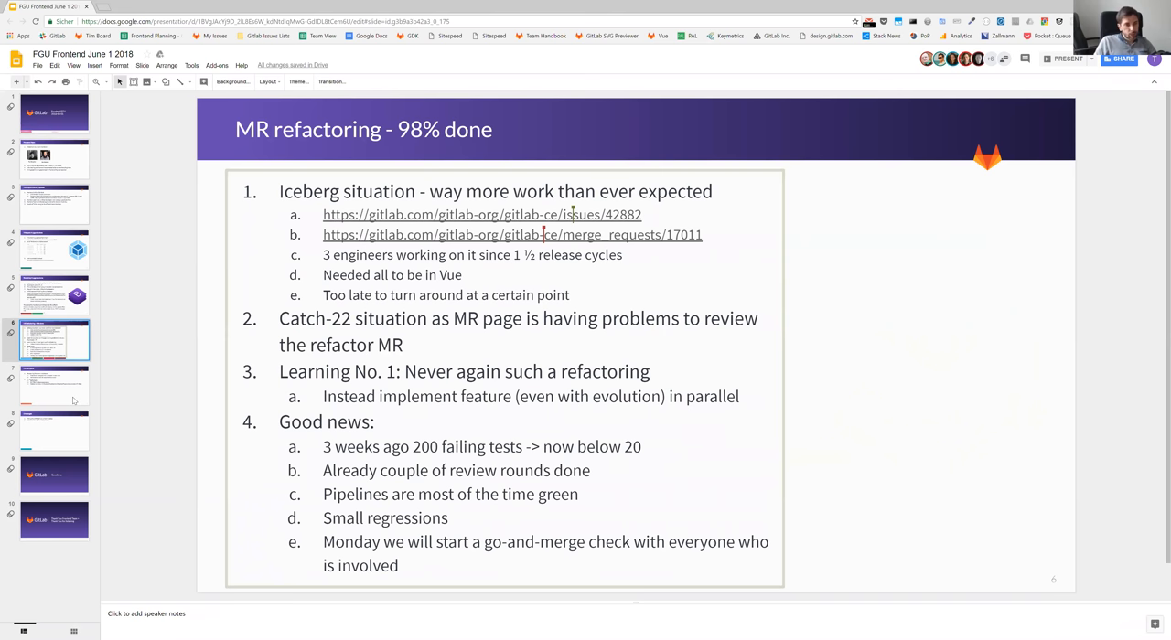
click(54, 384)
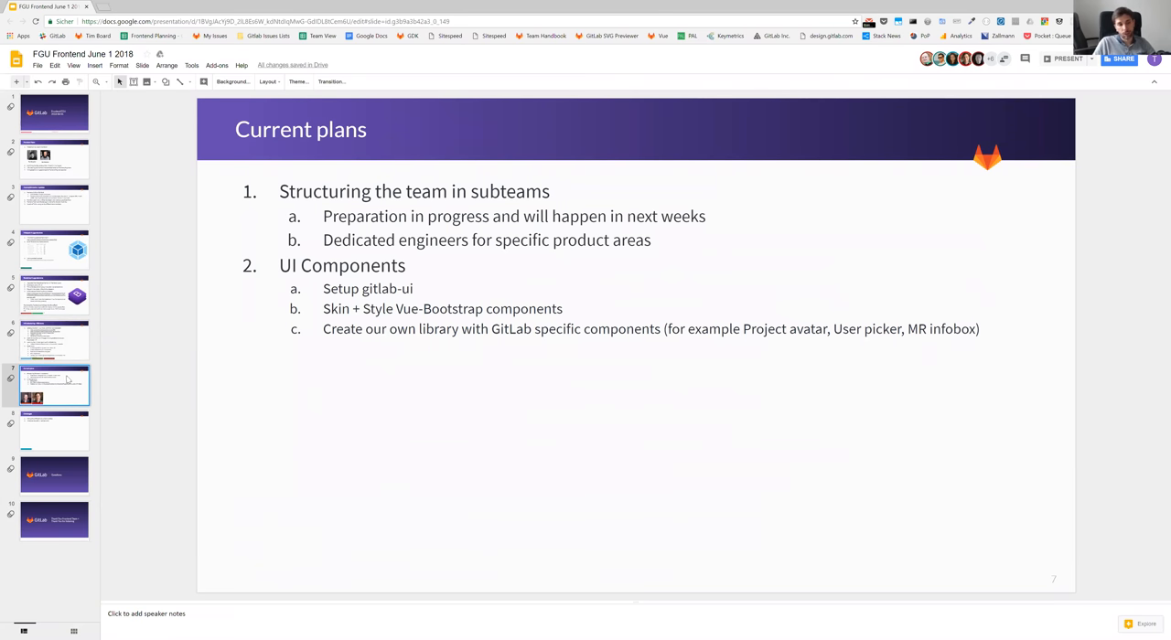
Show the Challenges slide listing 100% deliverable delivery and reusable UI components
click(55, 430)
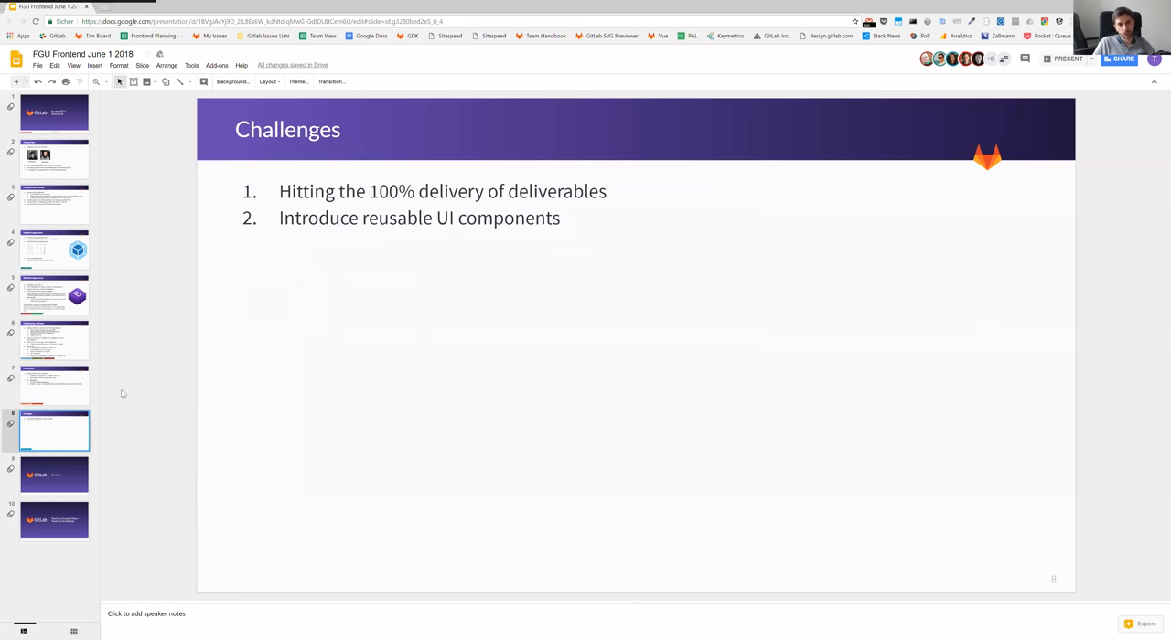
mouse_move(183, 370)
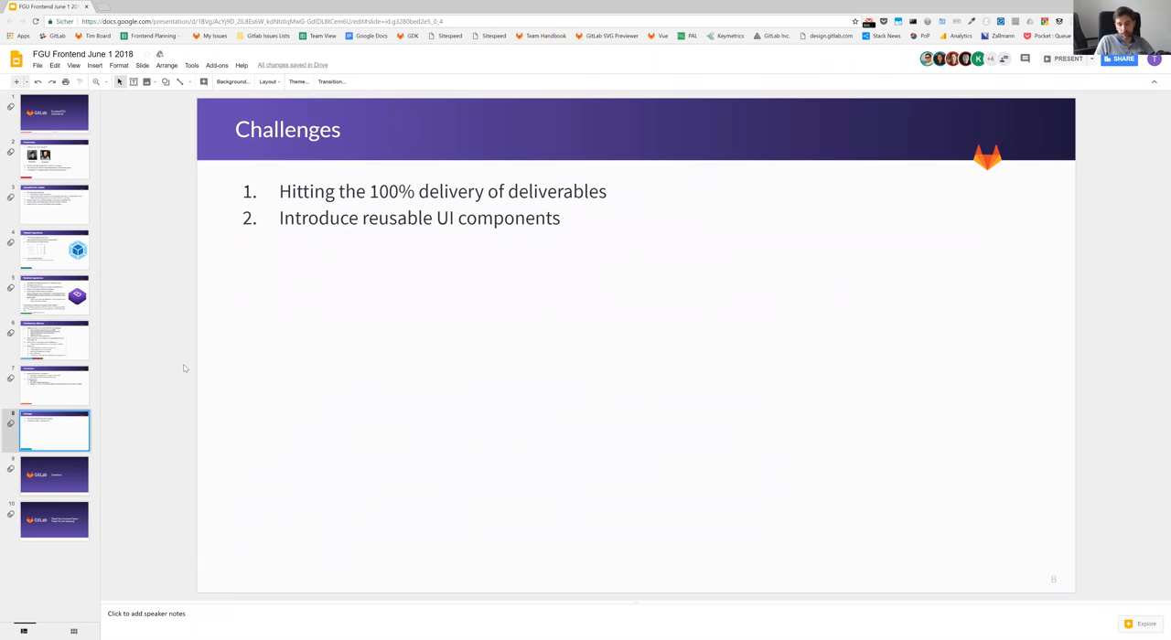
Show the closing GitLab Questions slide
click(55, 476)
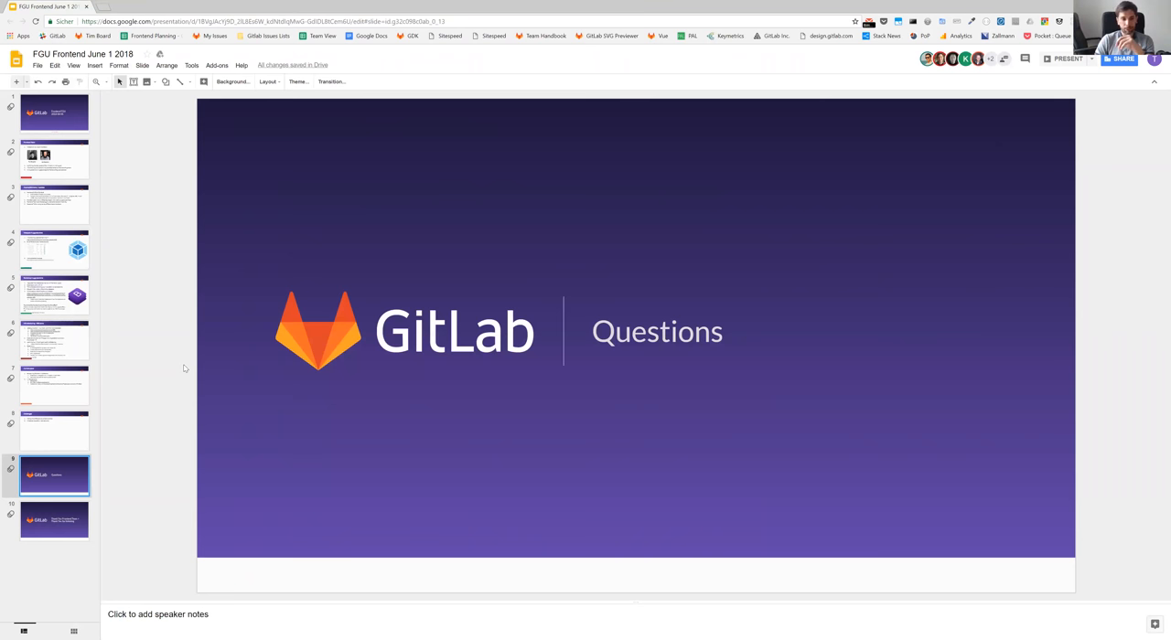
Show the final Thank You Frontend Team slide to end the deck
click(55, 519)
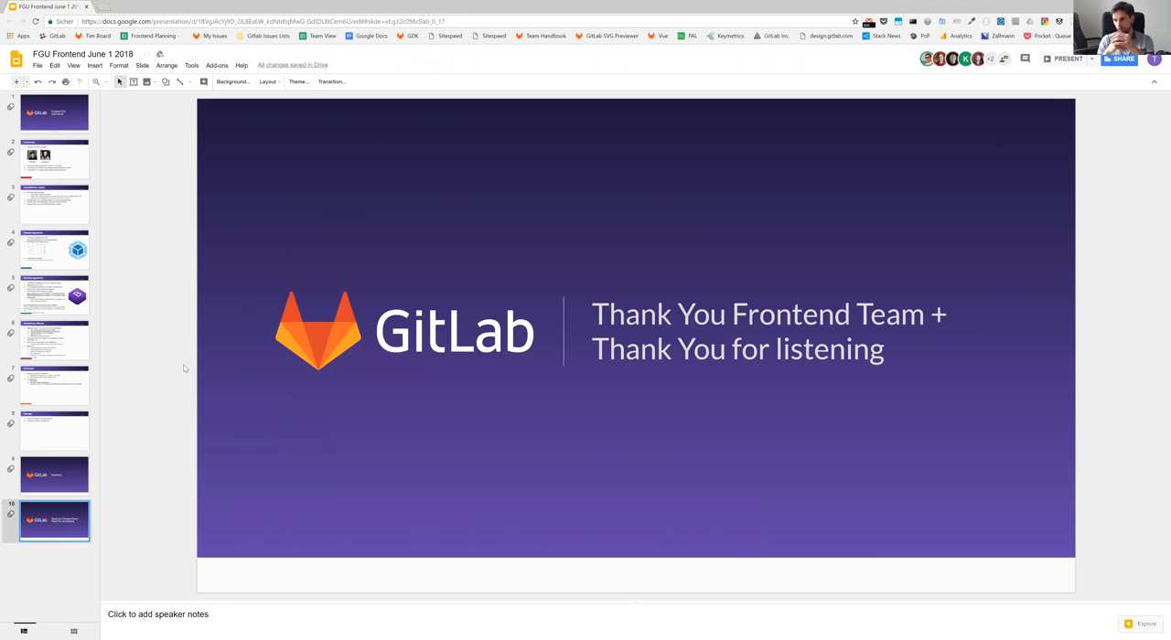